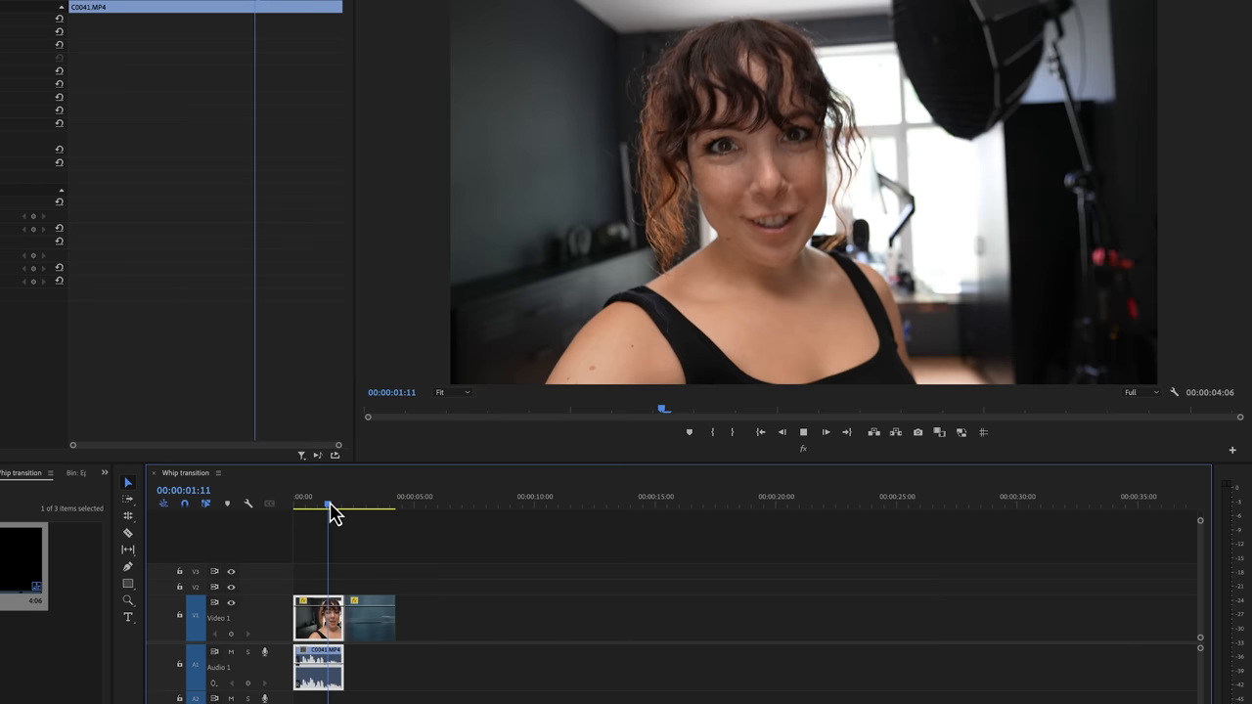
# - Park the playhead in the black gap between the Dip to black clips
pyautogui.click(293, 490)
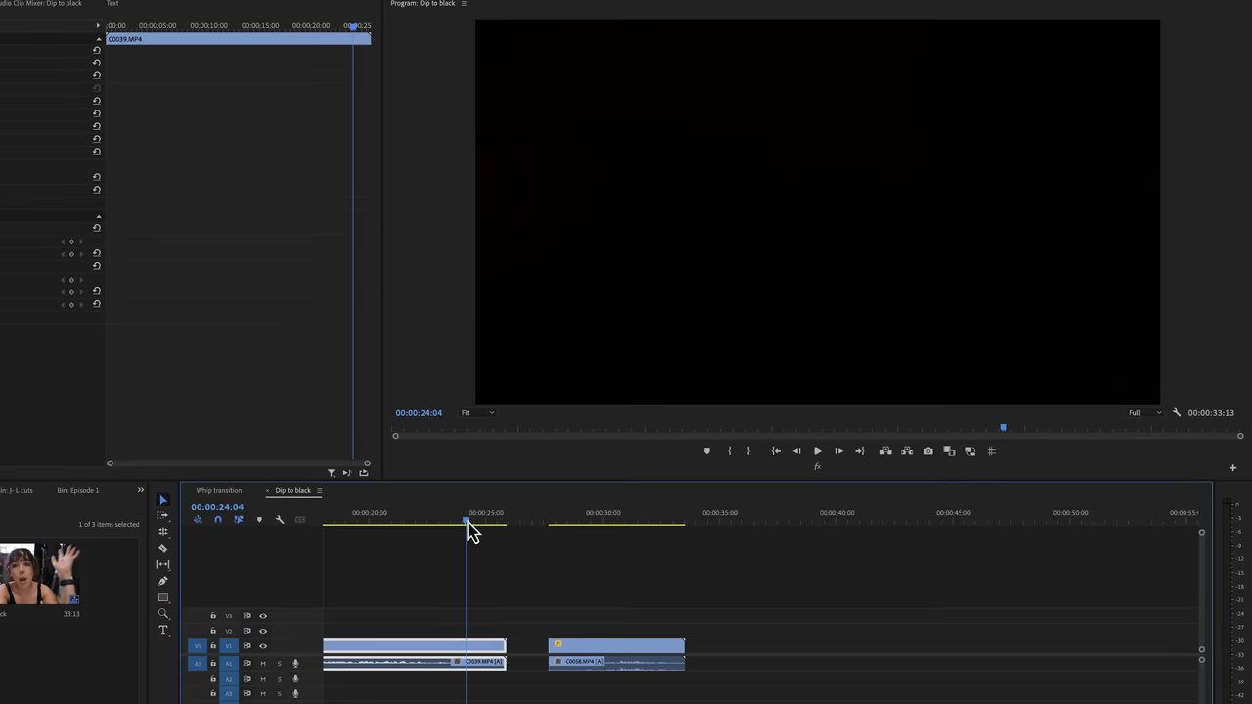
pyautogui.click(551, 525)
pyautogui.write('film burn')
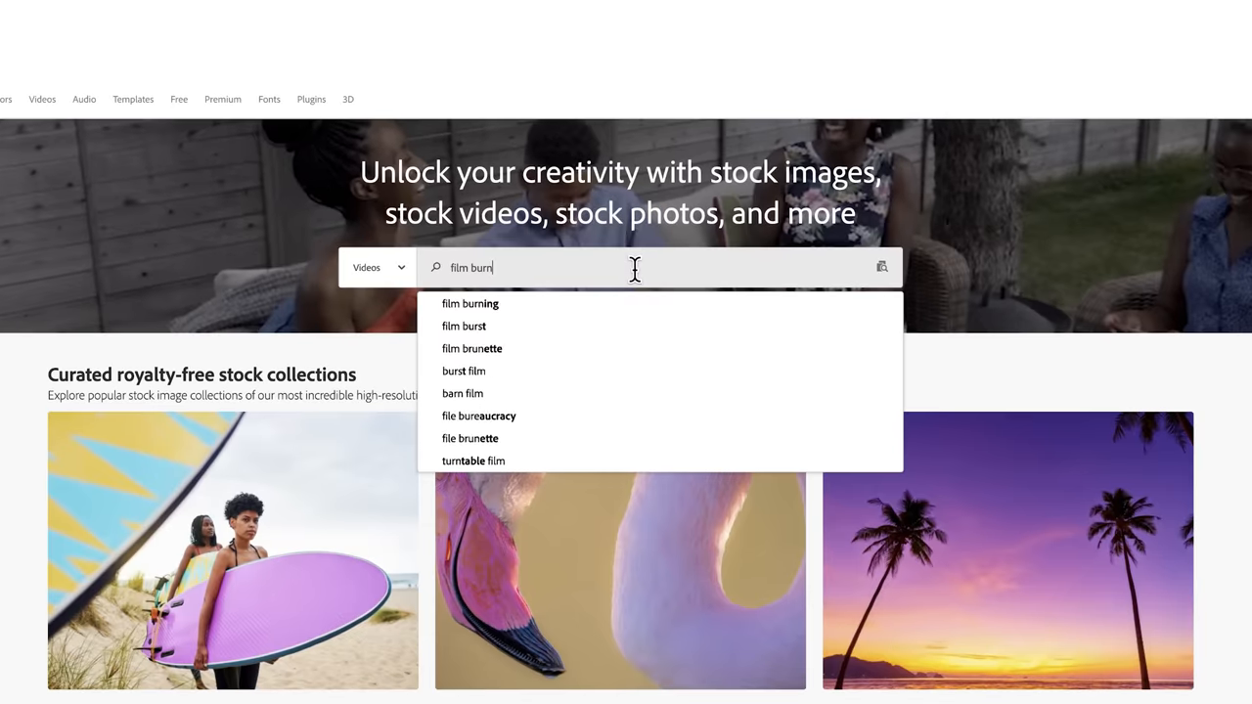
# - Search Adobe Stock videos for film burn and open one of the results
pyautogui.press('Enter')
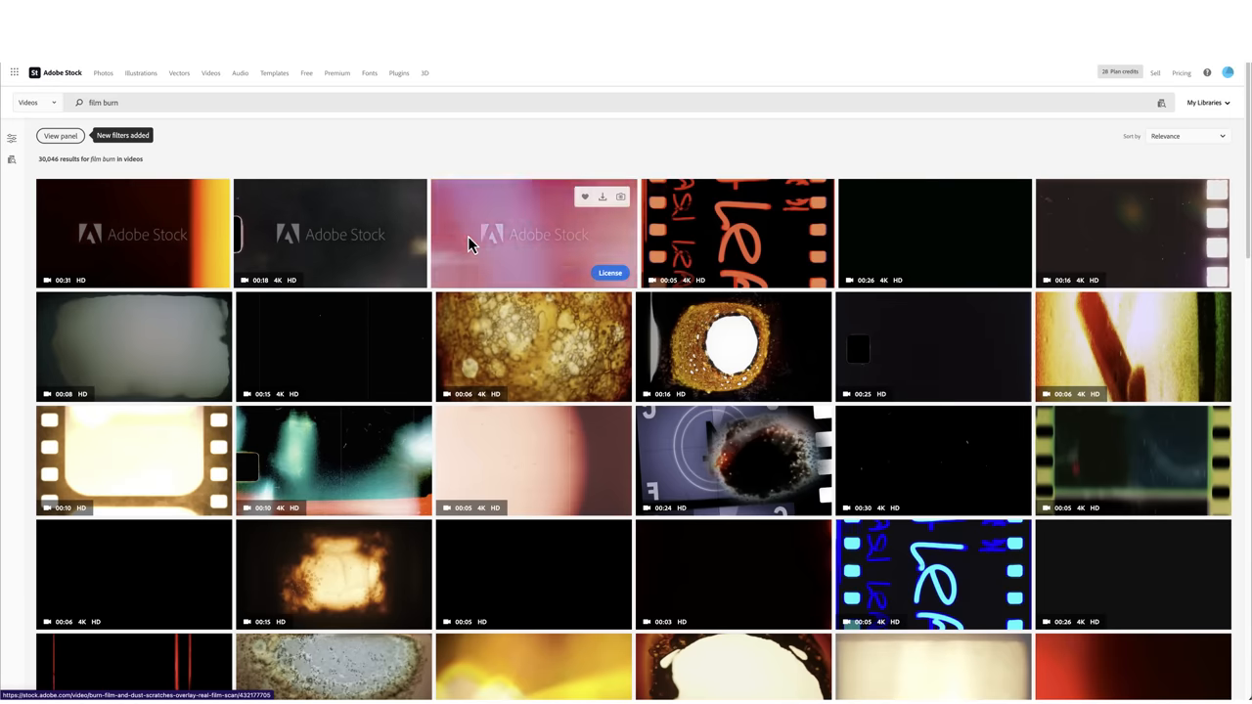
pyautogui.scroll(-3)
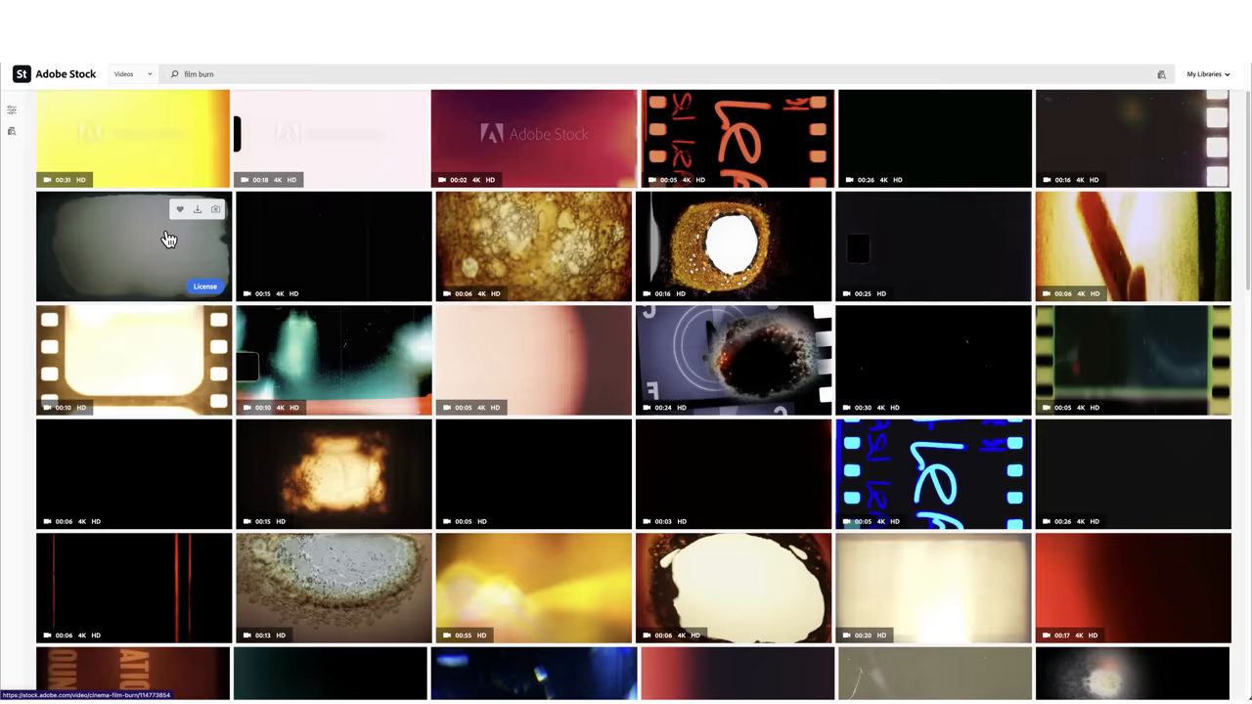
pyautogui.click(134, 246)
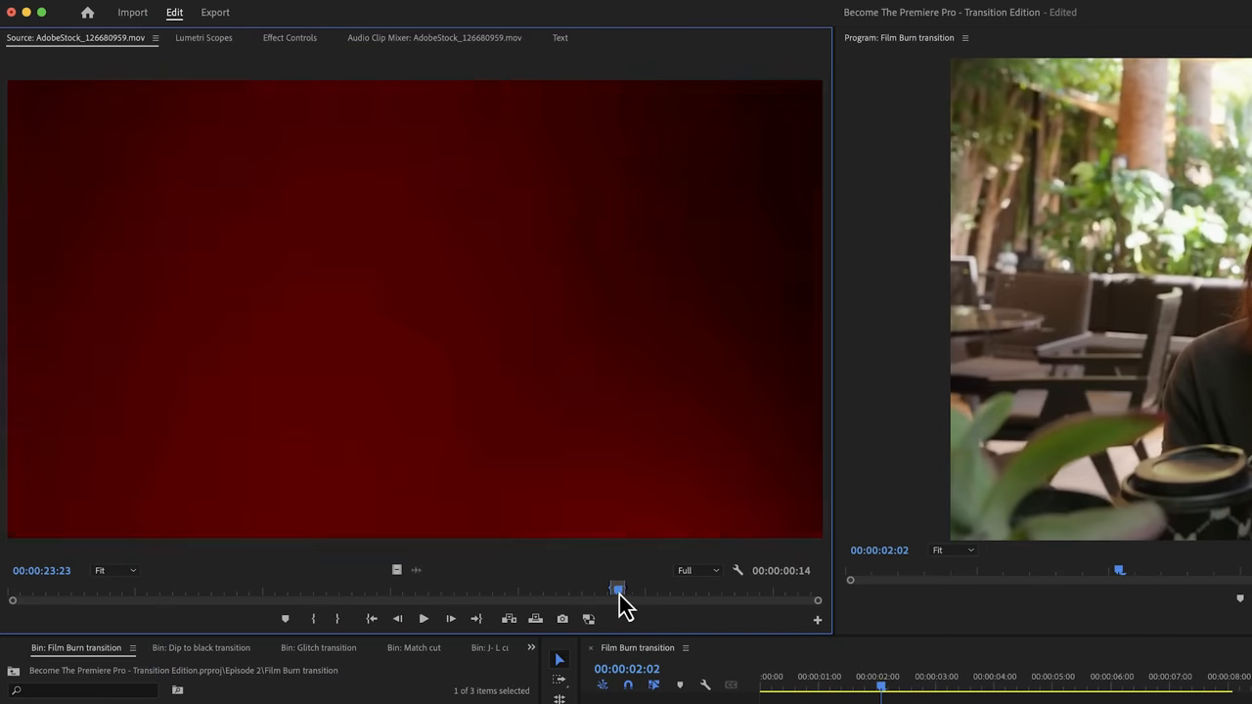
# - Scrub the red film burn overlay, then open its blend mode choices
pyautogui.moveTo(617, 588); pyautogui.dragTo(621, 588)
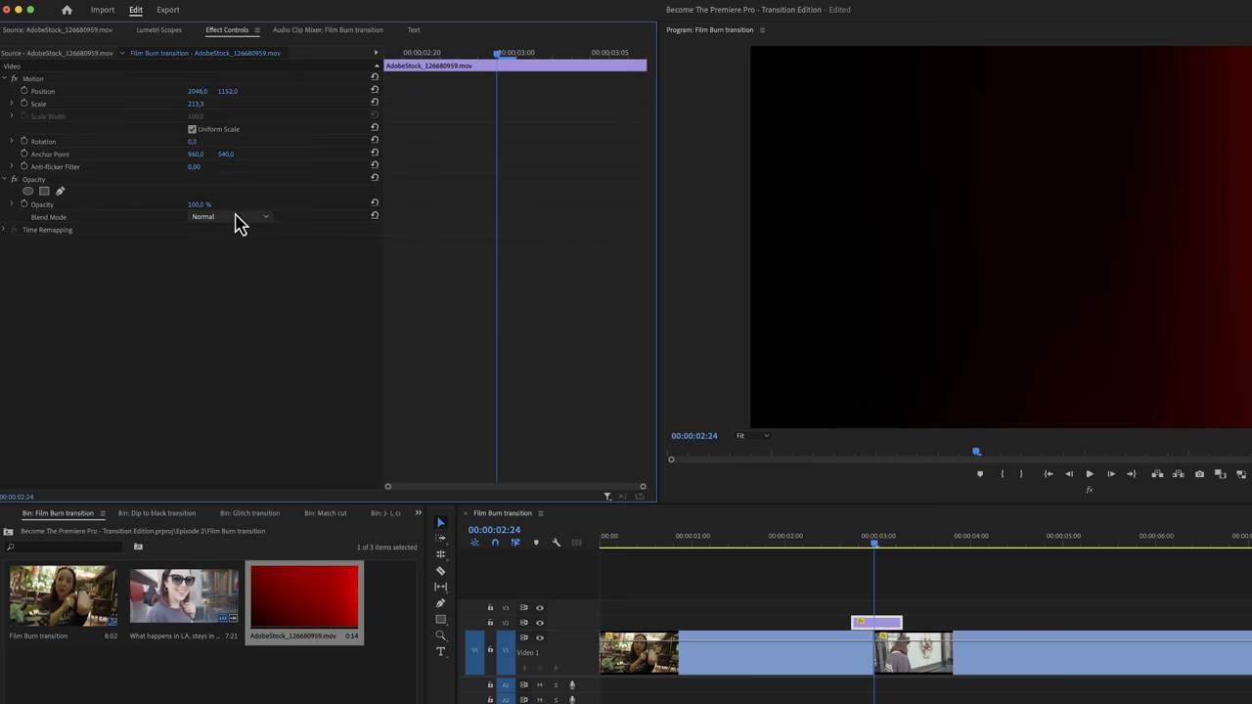
pyautogui.click(230, 216)
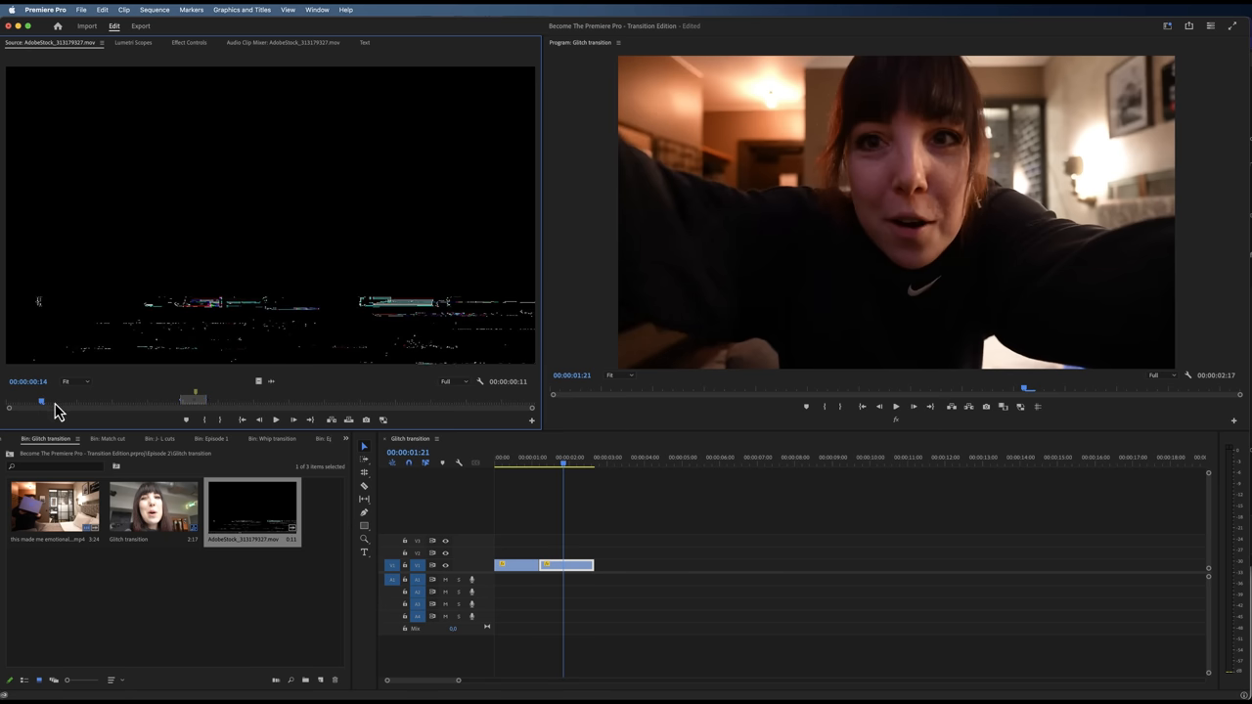
# - Preview the glitch footage and place it on V2 across the cut
pyautogui.moveTo(41, 401); pyautogui.dragTo(189, 401)
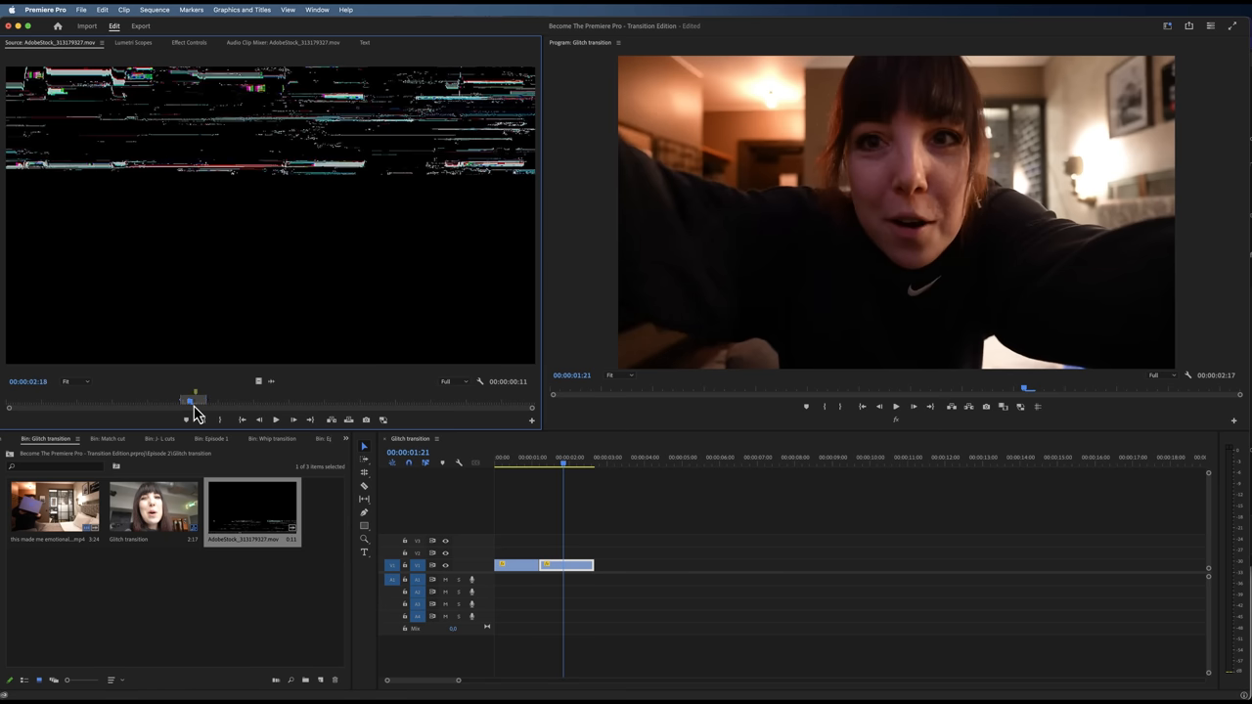
pyautogui.moveTo(196, 404); pyautogui.dragTo(186, 404)
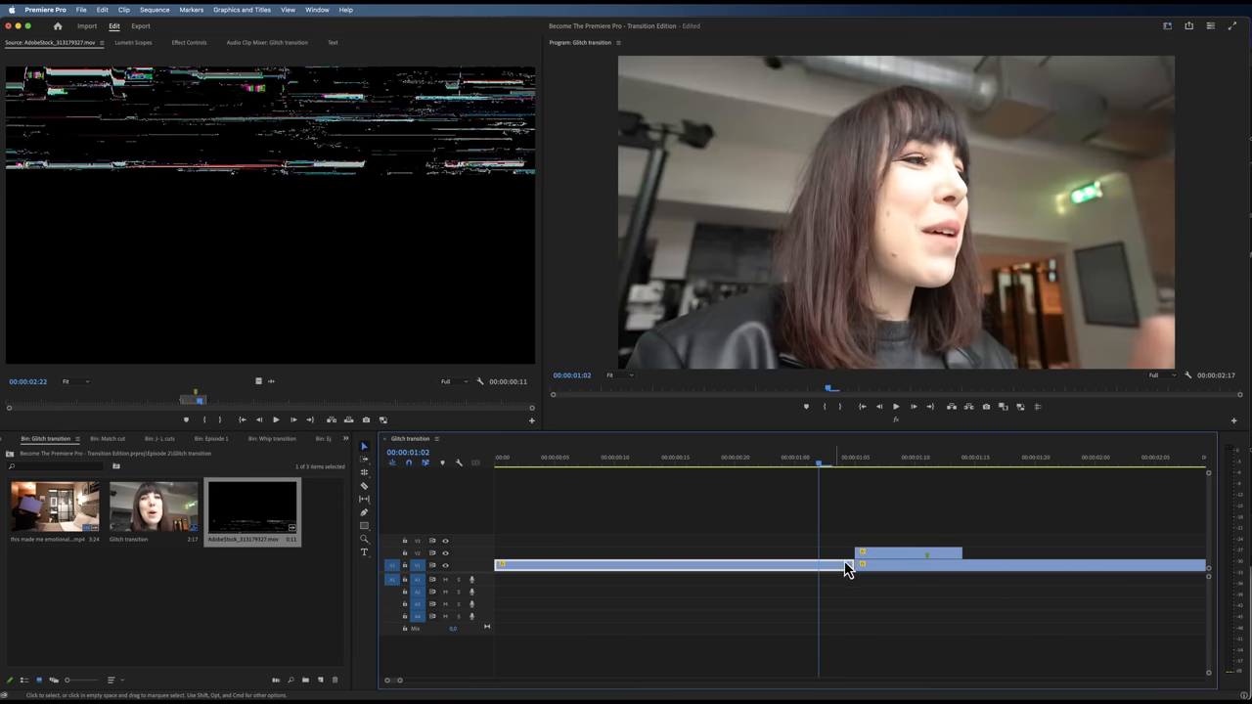
pyautogui.moveTo(861, 553); pyautogui.dragTo(807, 555)
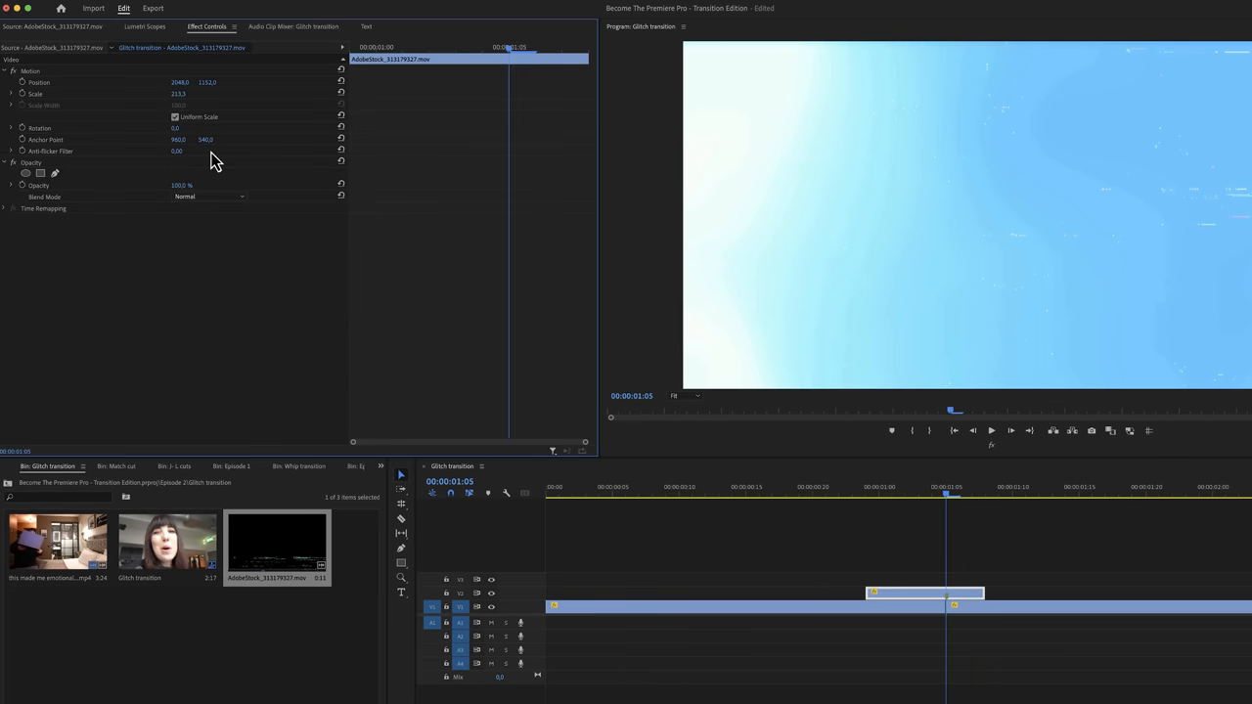
# - Set the glitch overlay's blend mode to Screen
pyautogui.click(209, 196)
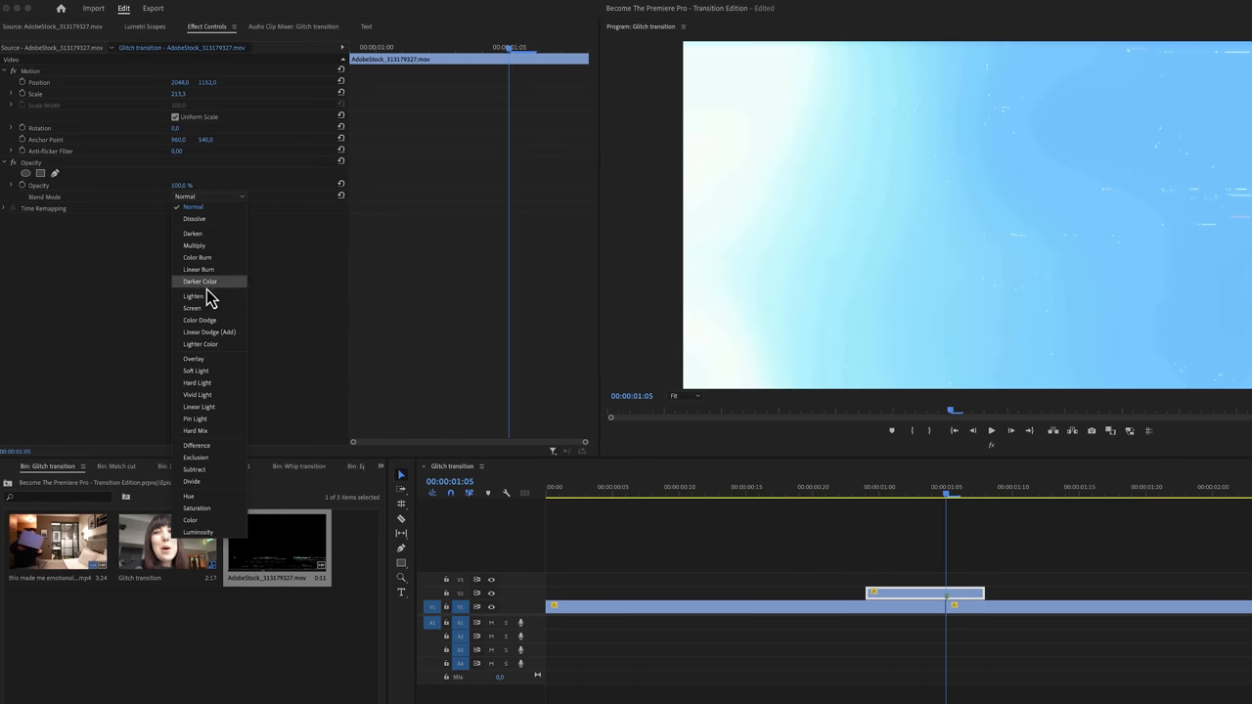
pyautogui.click(192, 308)
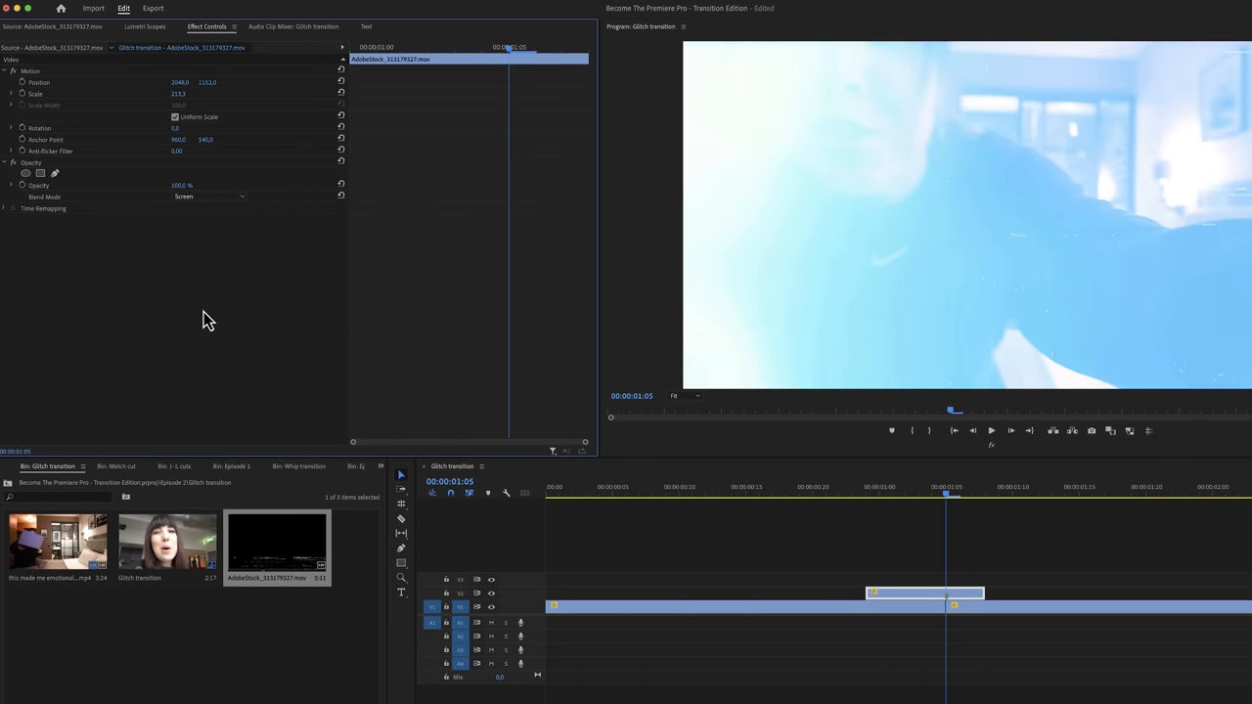